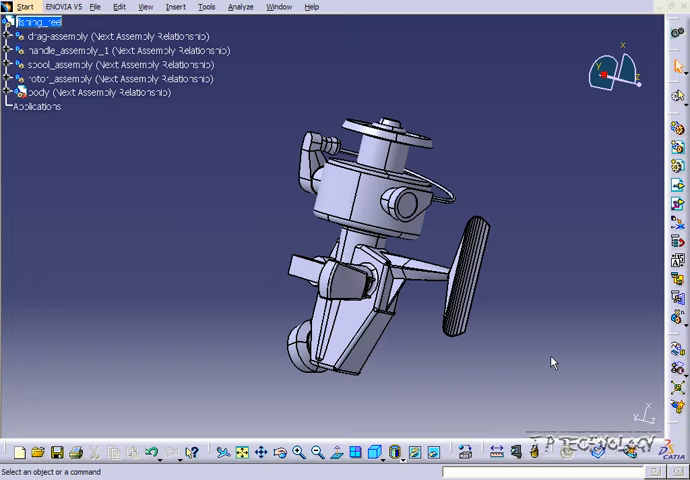
{"action": "mouse_move", "coordinate": [552, 352]}
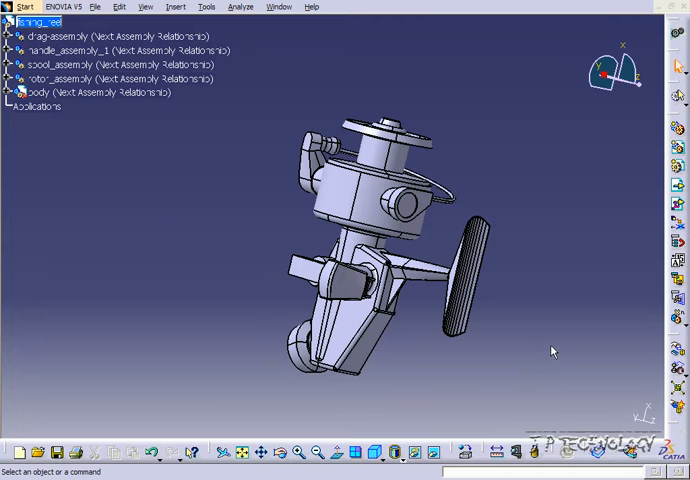
{"action": "mouse_move", "coordinate": [668, 24]}
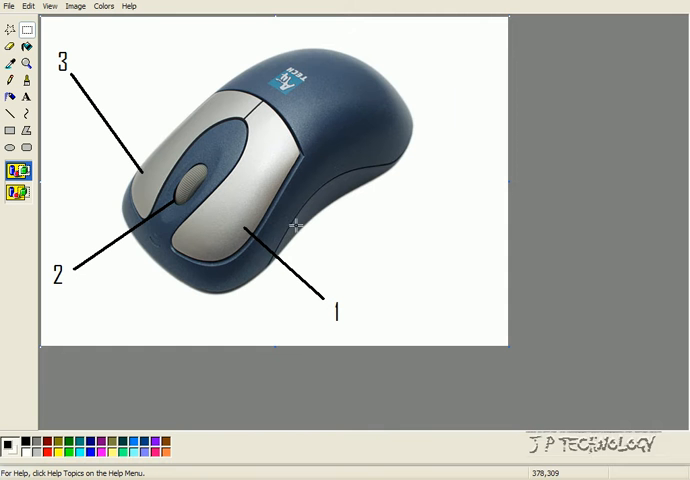
{"action": "mouse_move", "coordinate": [228, 288]}
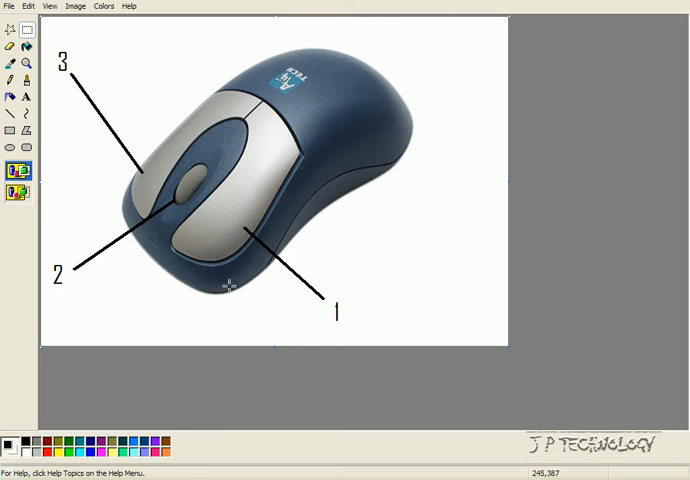
{"action": "mouse_move", "coordinate": [96, 162]}
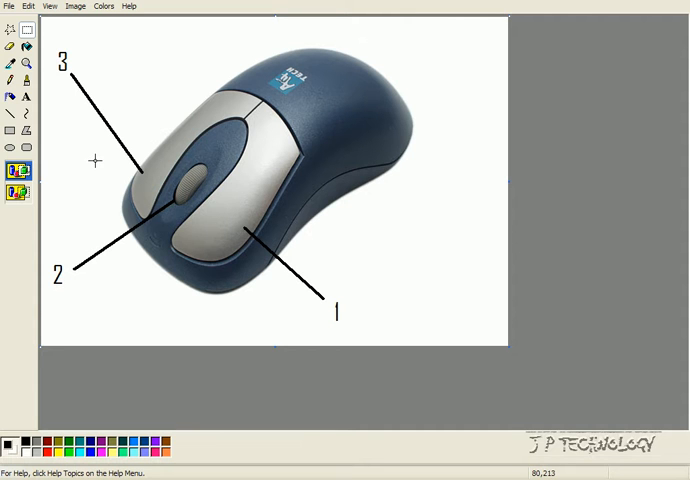
{"action": "mouse_move", "coordinate": [378, 130]}
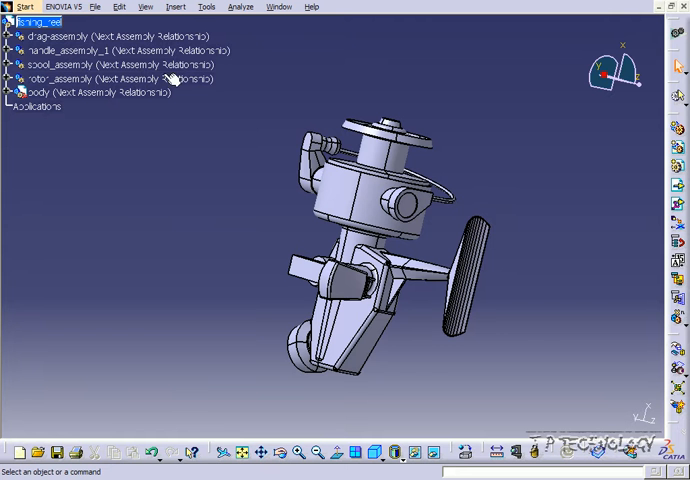
{"action": "mouse_move", "coordinate": [520, 210]}
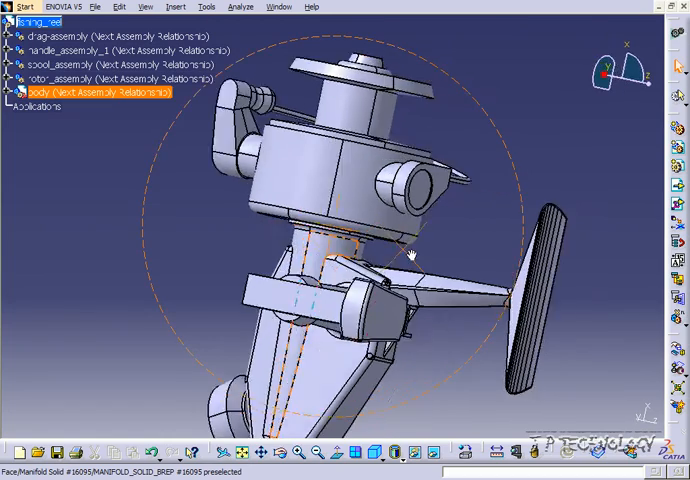
Turn the zoomed-in reel to view it from above and then from another side
{"action": "left_click_drag", "start_coordinate": [410, 256], "coordinate": [390, 144]}
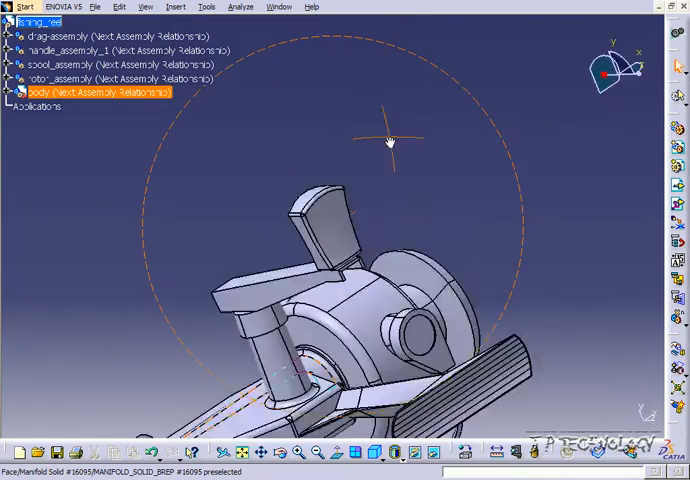
{"action": "left_click_drag", "start_coordinate": [390, 142], "coordinate": [464, 296]}
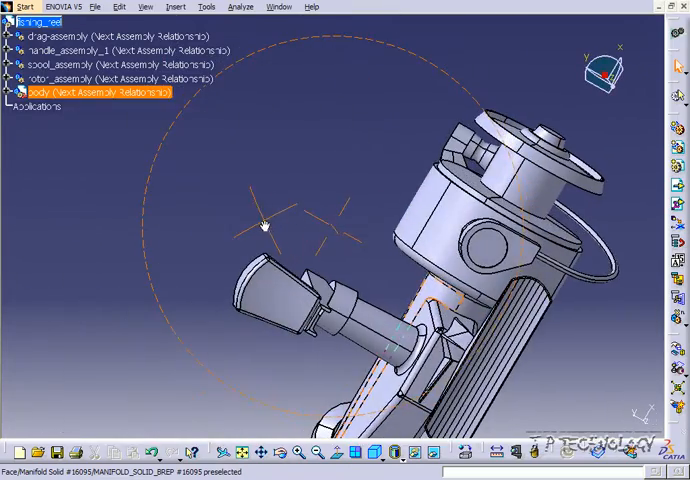
{"action": "left_click", "coordinate": [348, 178]}
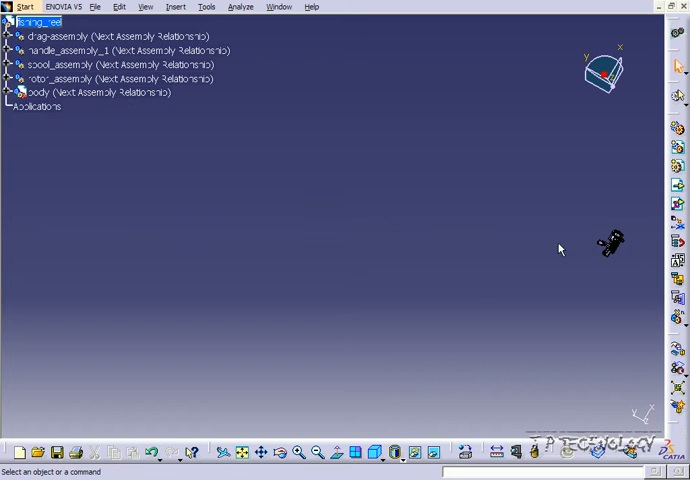
{"action": "mouse_move", "coordinate": [84, 230]}
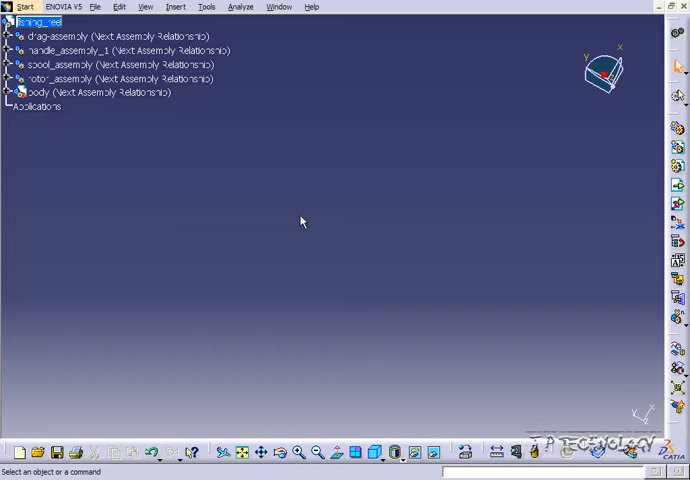
{"action": "mouse_move", "coordinate": [358, 228]}
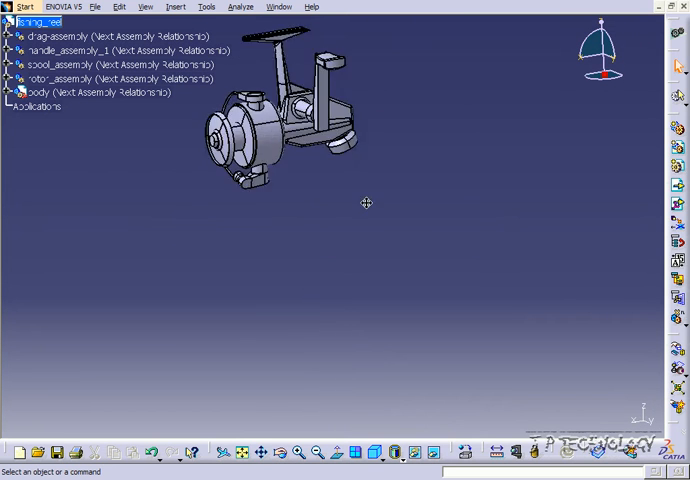
Pan the reel assembly back toward the middle of the view
{"action": "left_click_drag", "start_coordinate": [366, 204], "coordinate": [428, 276]}
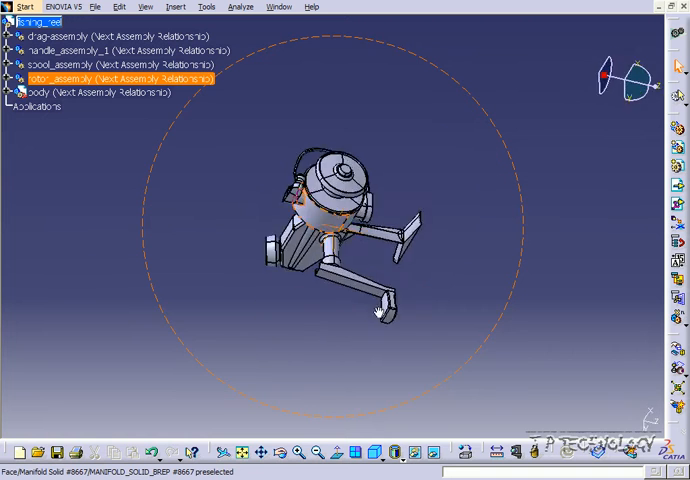
Set a new rotation centre on the reel for subsequent view rotation
{"action": "left_click", "coordinate": [84, 92]}
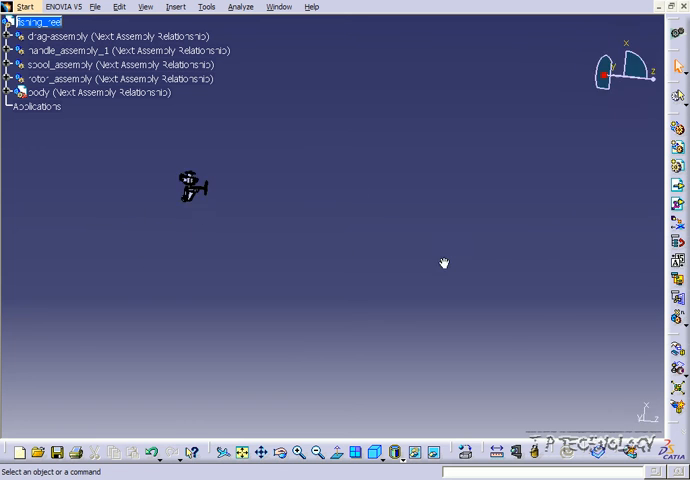
Pan the off-screen reel back into full view at its new angle
{"action": "left_click_drag", "start_coordinate": [192, 186], "coordinate": [366, 226]}
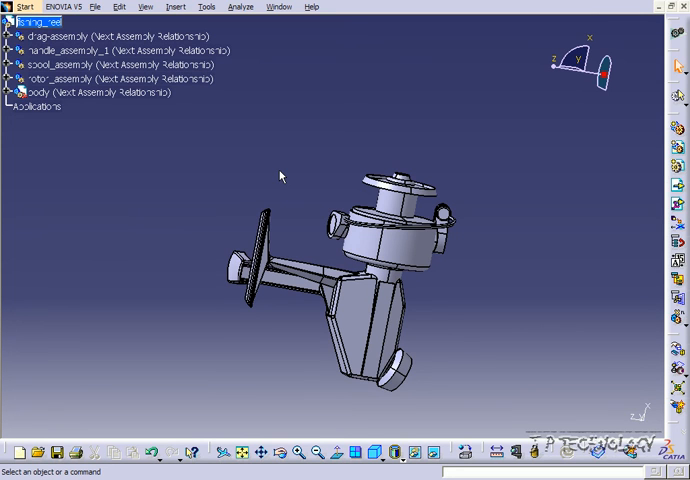
{"action": "mouse_move", "coordinate": [318, 216]}
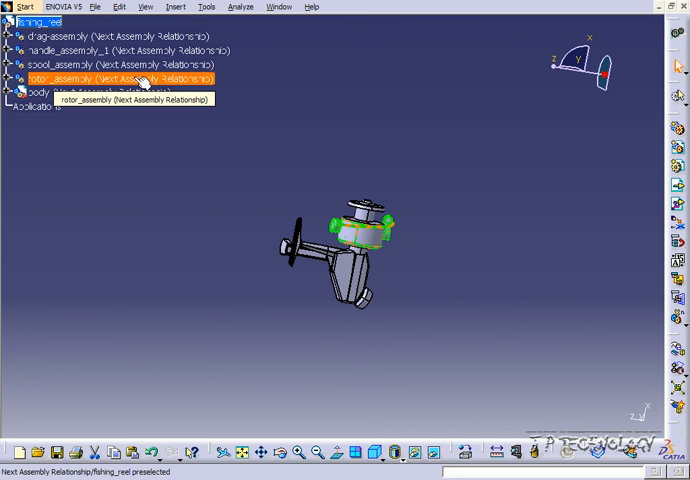
Show the contextual menu for rotor_assembly in the specification tree
{"action": "right_click", "coordinate": [100, 78]}
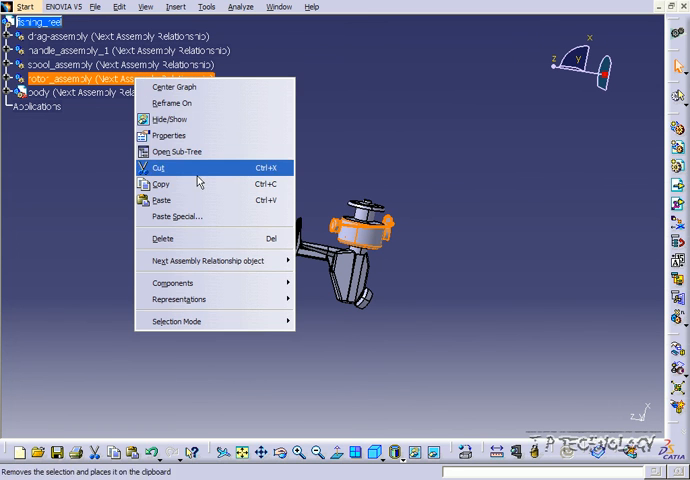